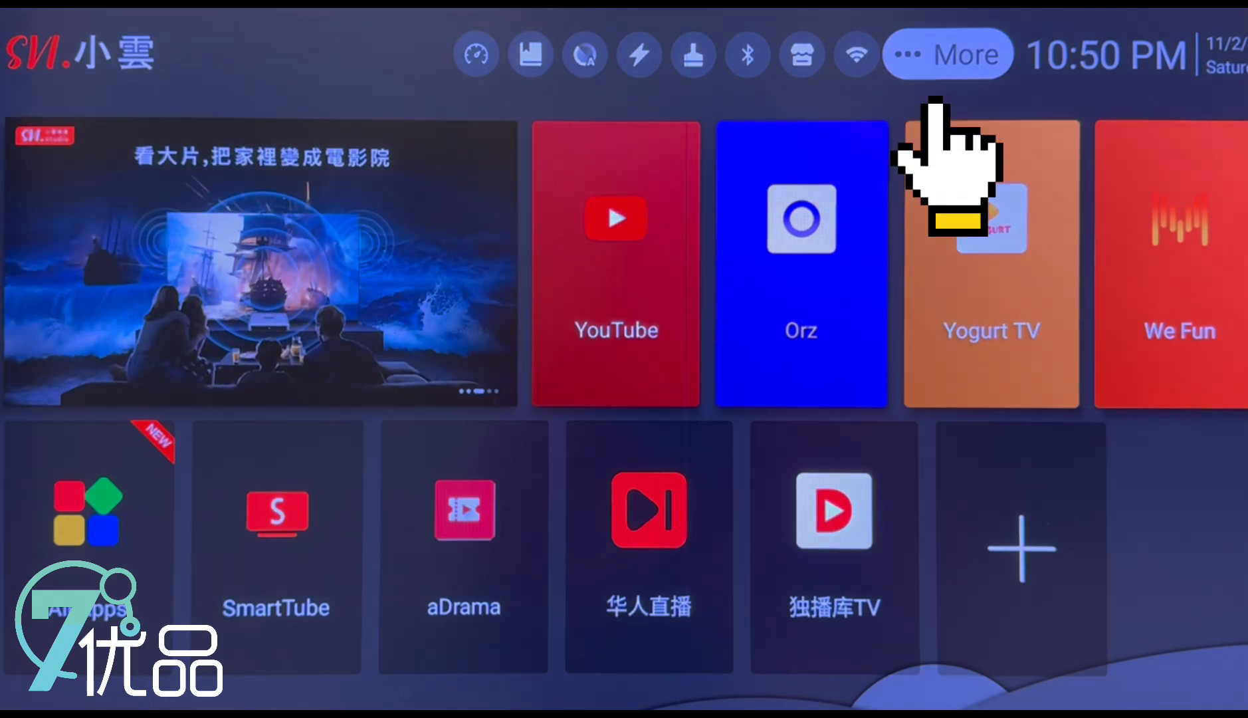
# Step: Reach the Display & Sound page listing resolution, screen position, HDMI CEC and sound
pyautogui.click(948, 53)
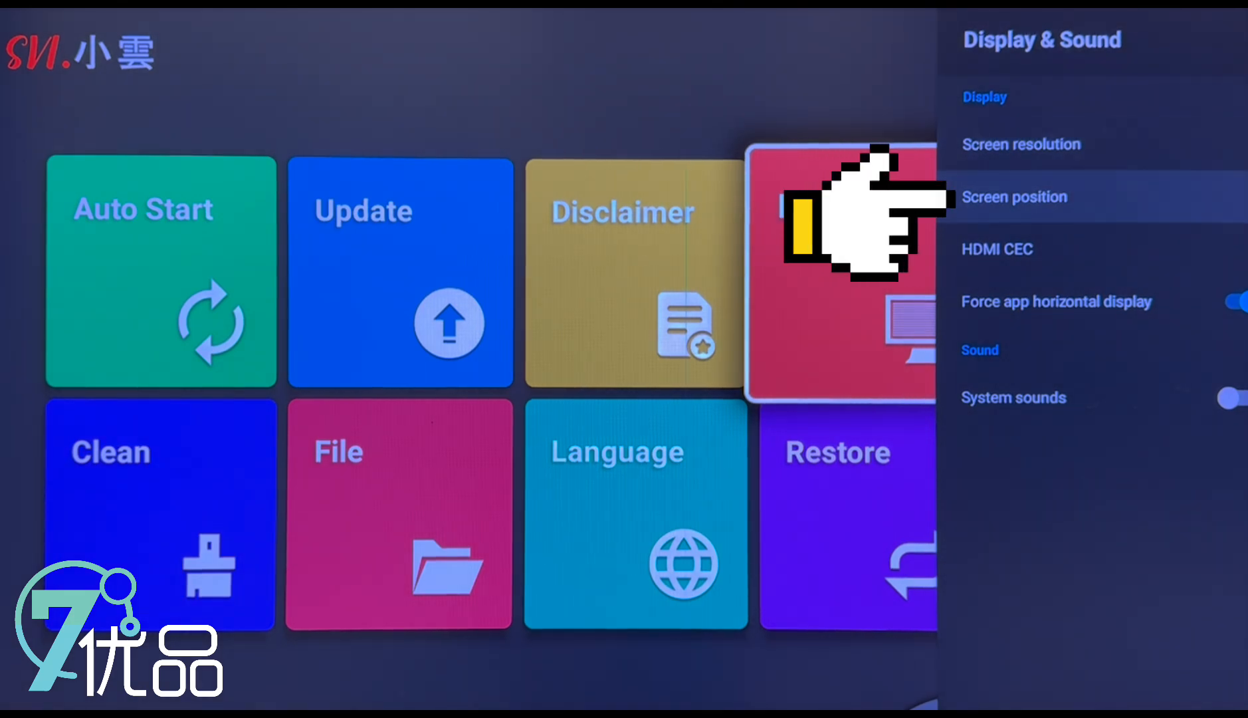
pyautogui.moveTo(844, 224)
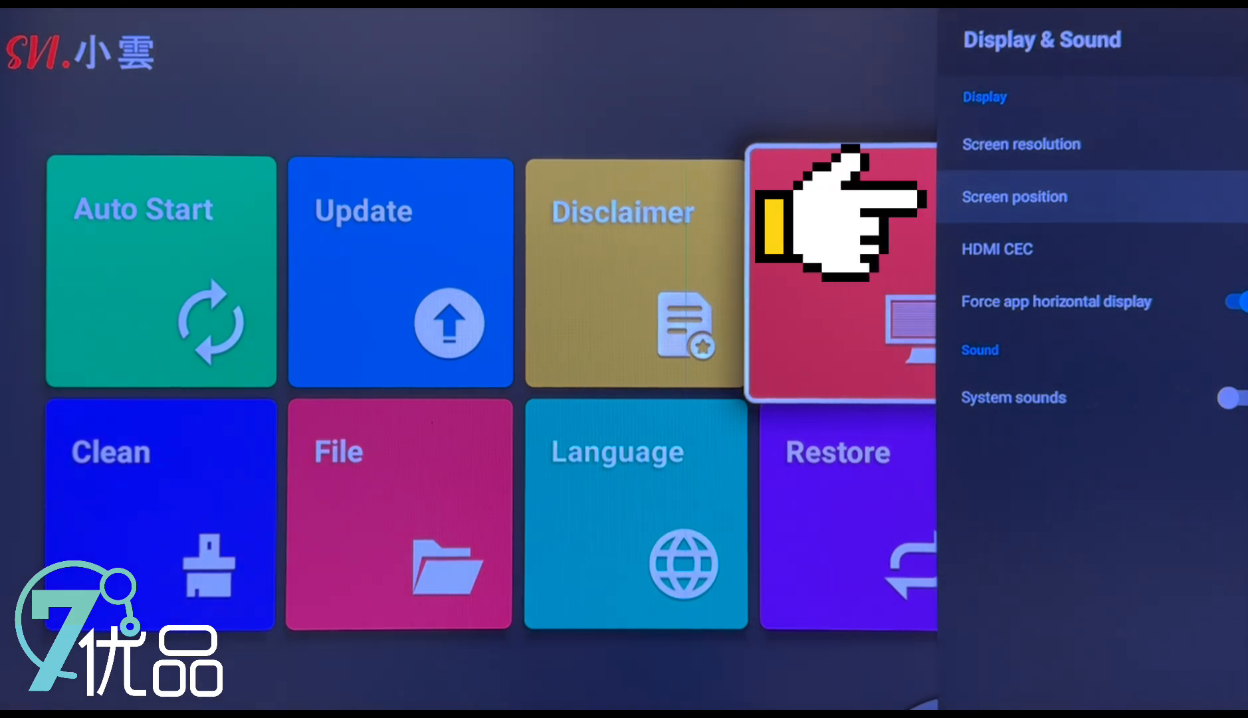
# Step: Zoom the screen position scaling out to 93%, then back in to about 98%
pyautogui.click(1013, 197)
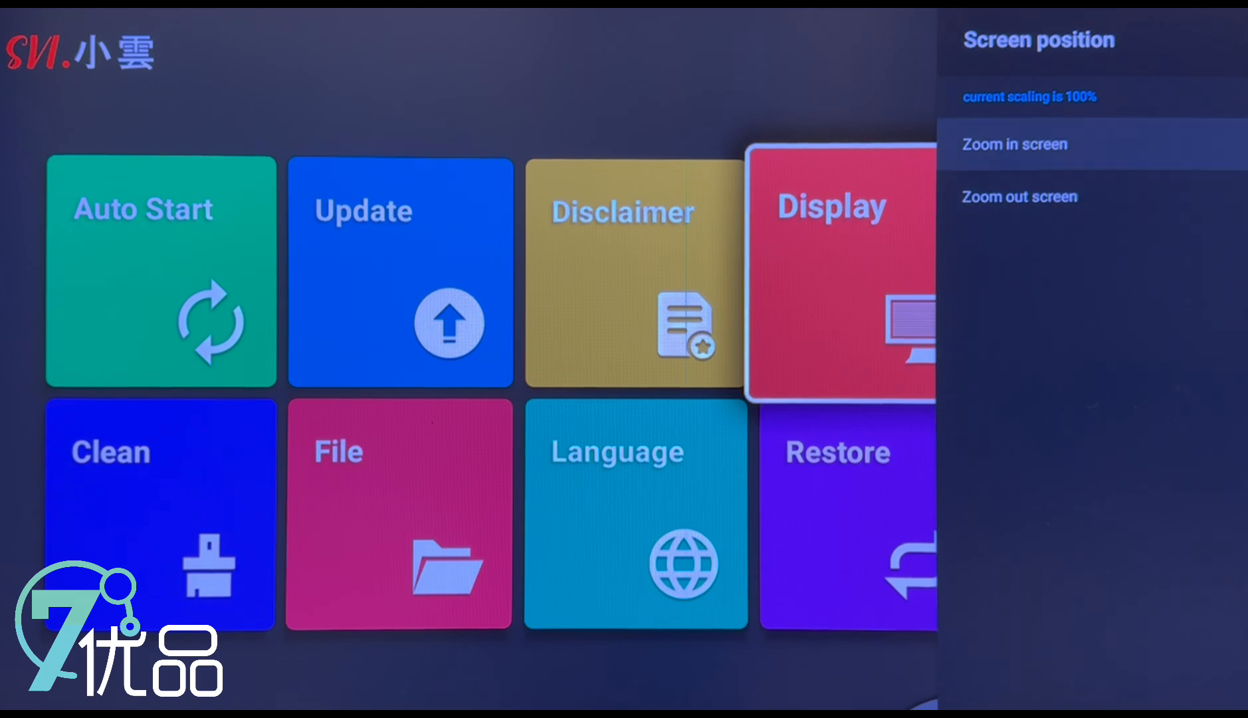
pyautogui.click(1020, 197)
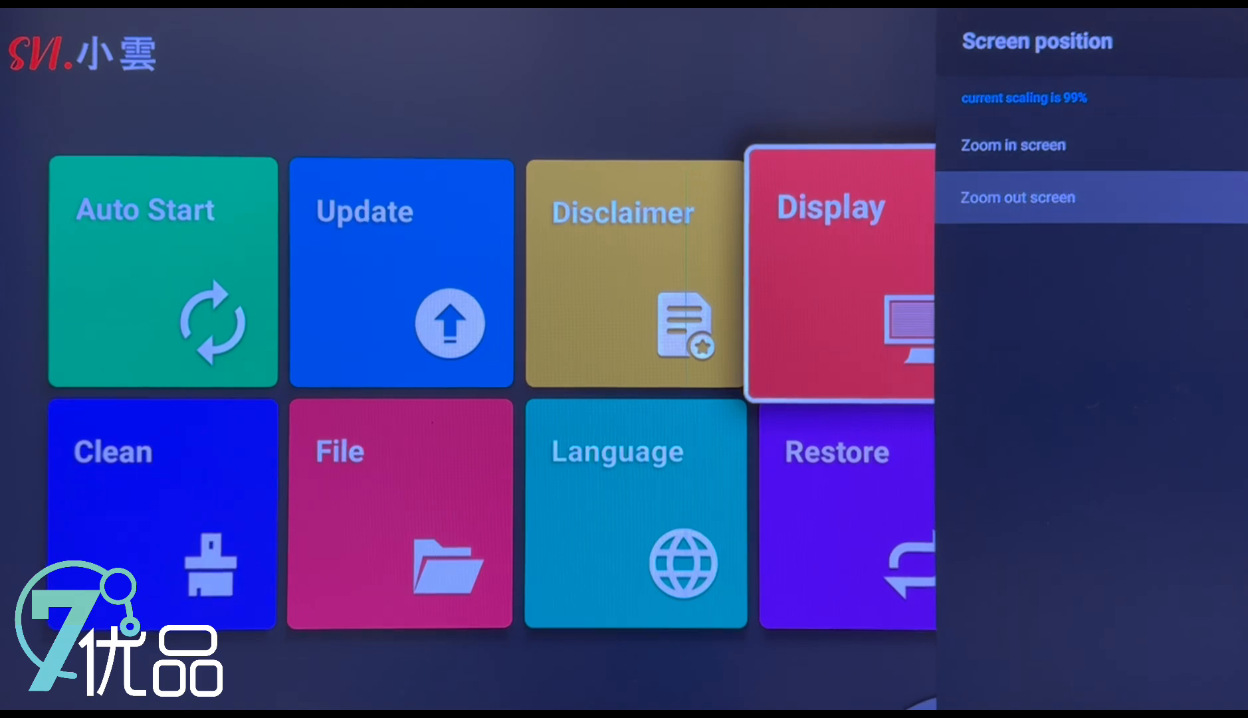
pyautogui.click(1018, 197)
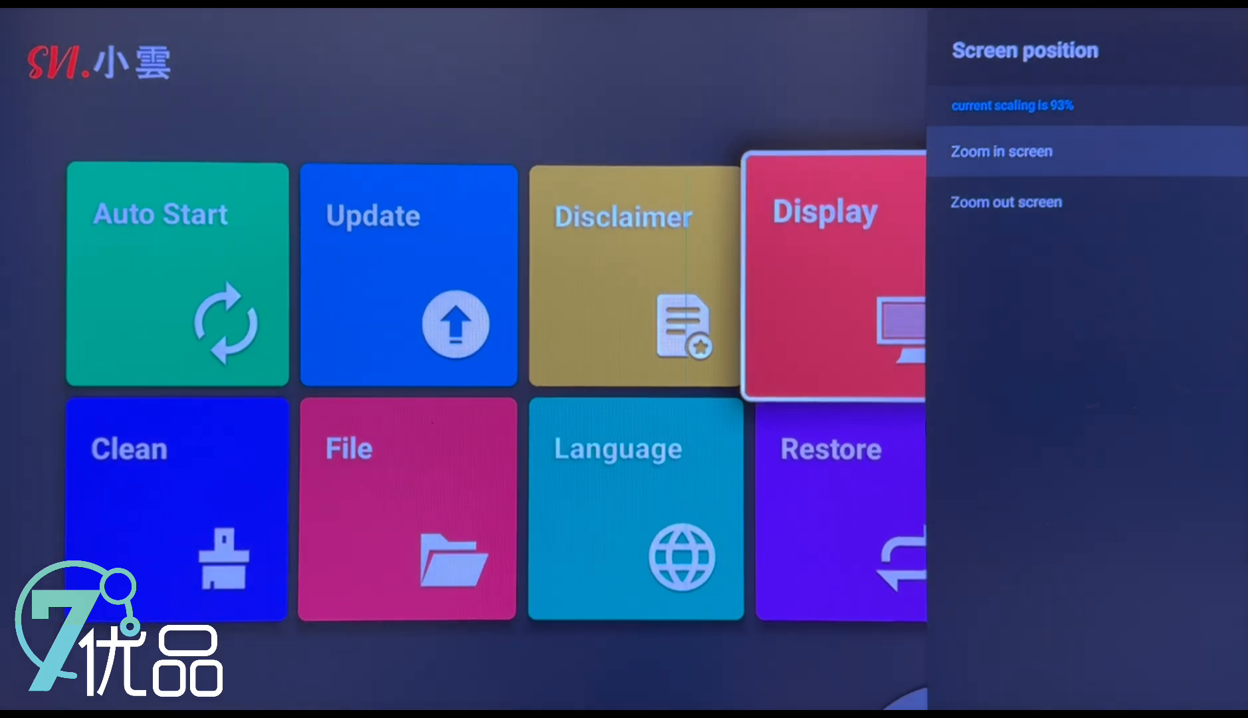
pyautogui.click(1002, 152)
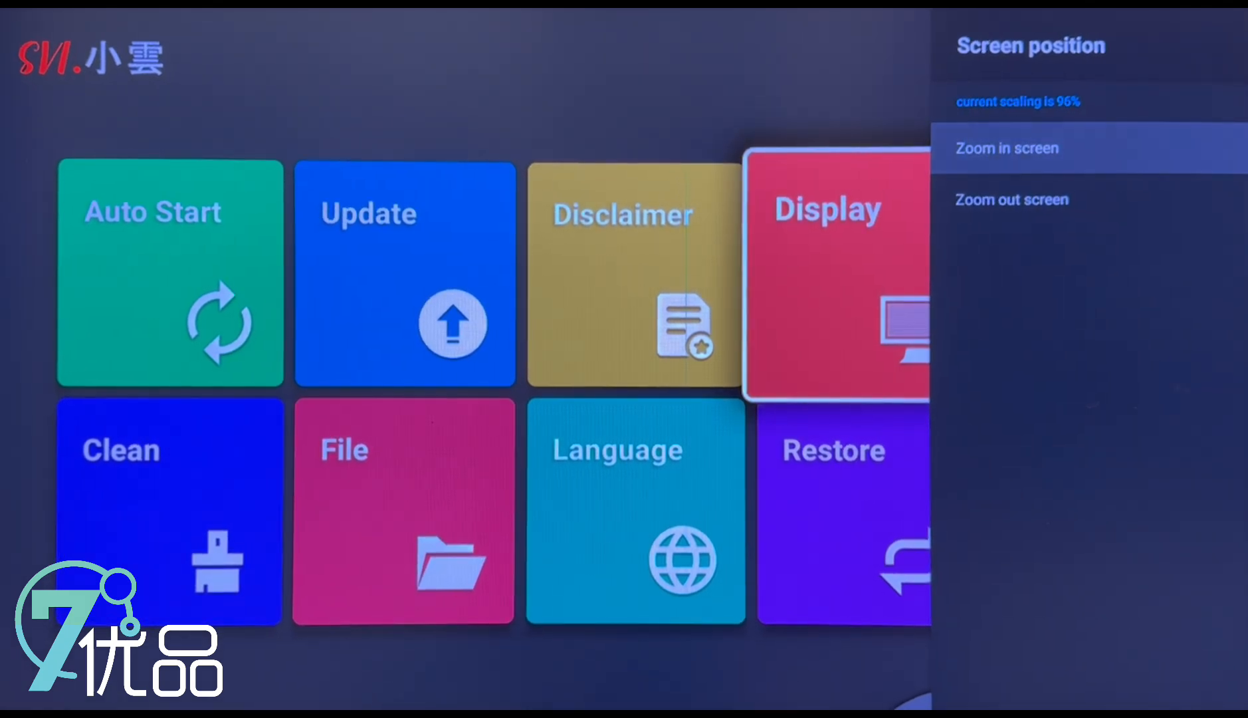
pyautogui.click(1008, 148)
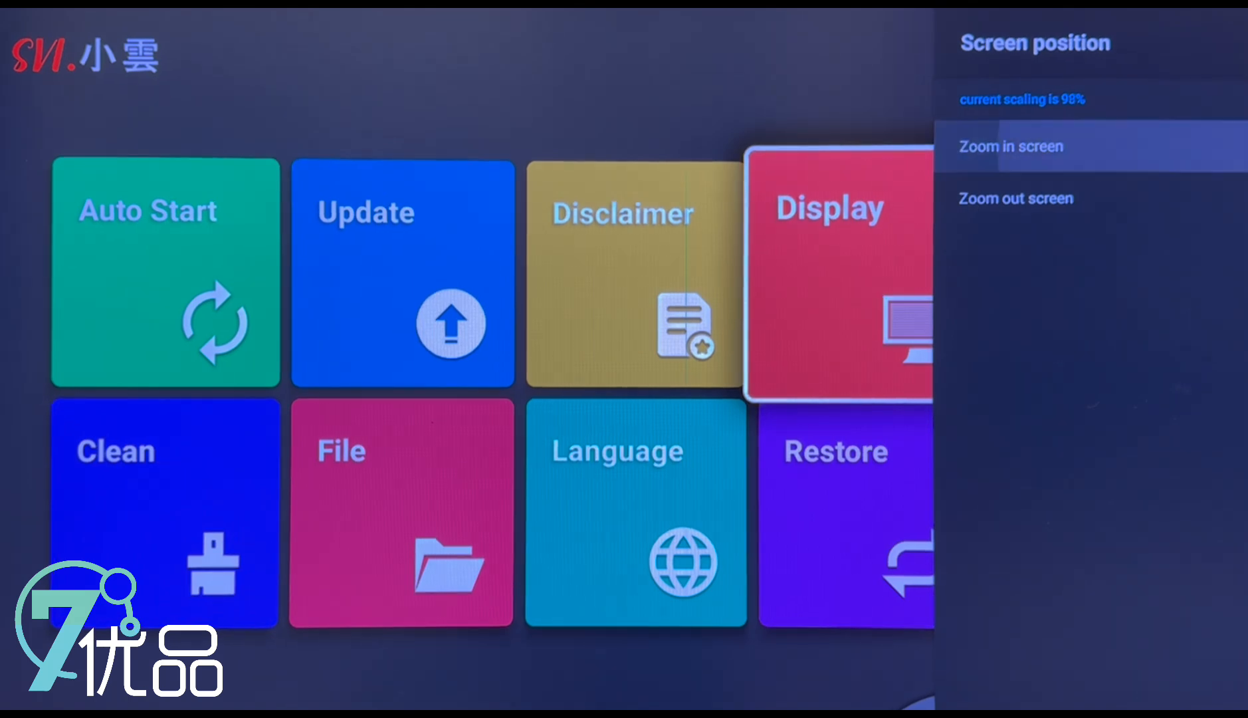
pyautogui.click(1012, 146)
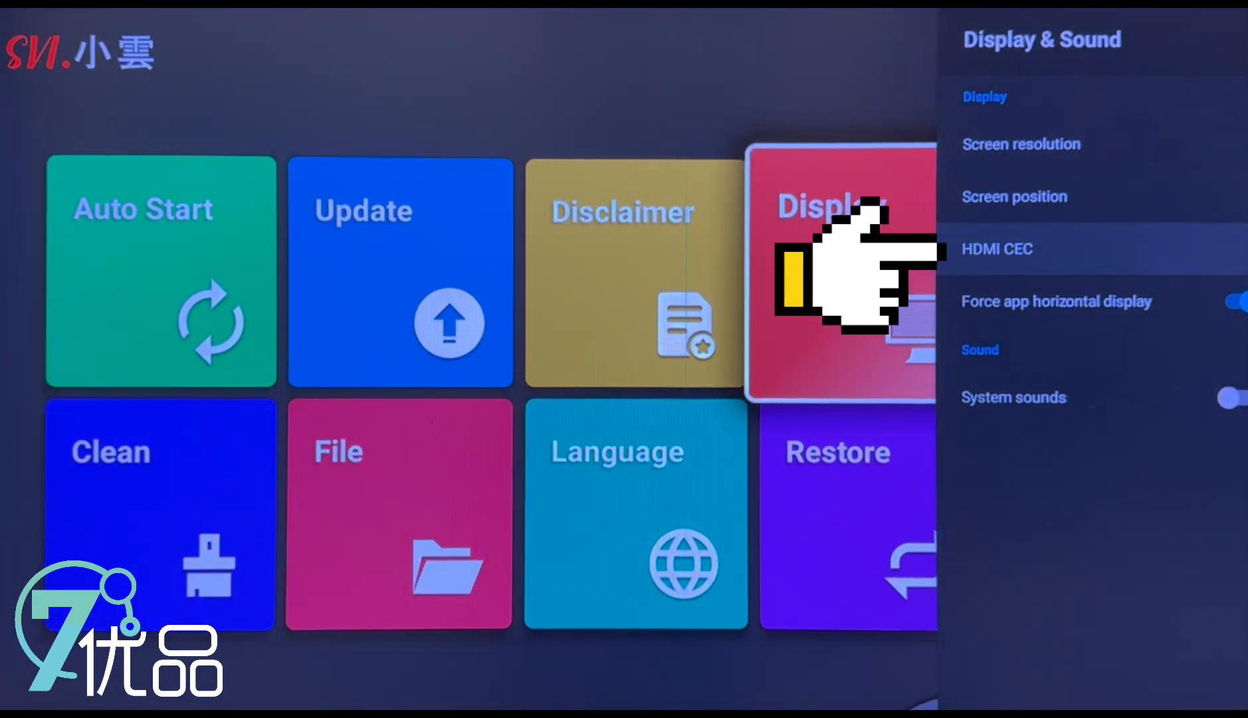
# Step: Show the CEC Control switches: CEC Switch, One key play, auto power off, auto language
pyautogui.click(997, 248)
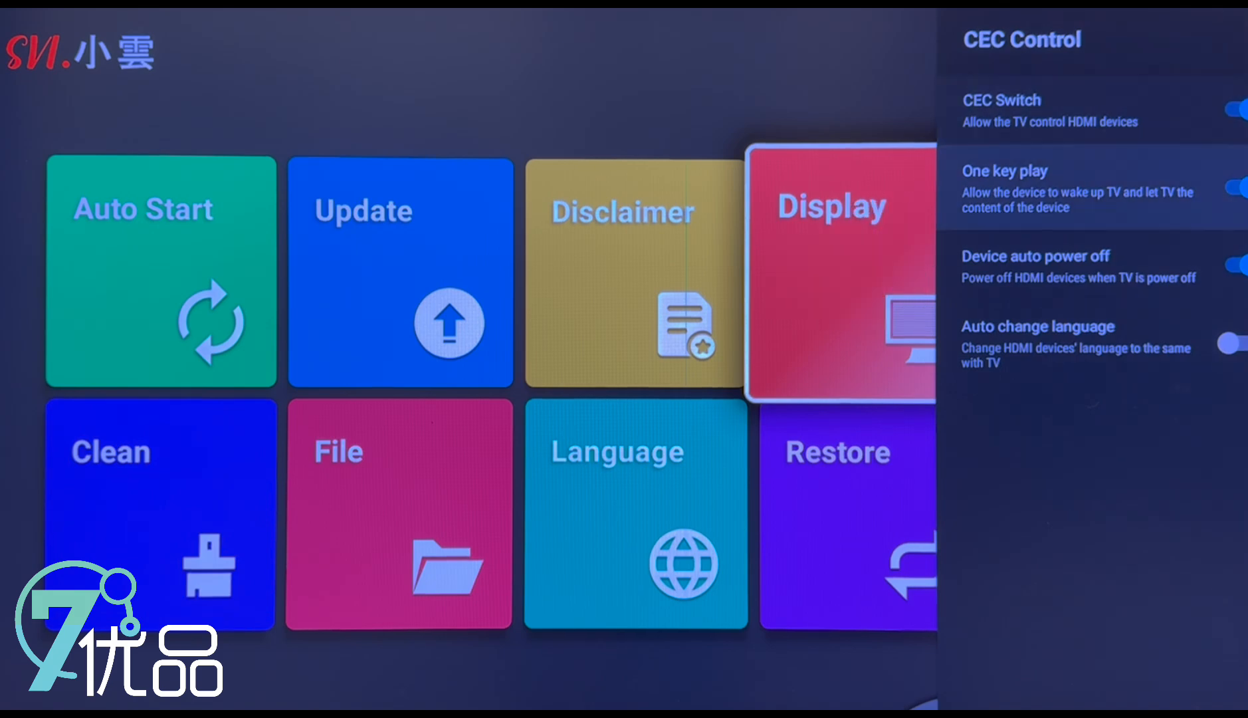